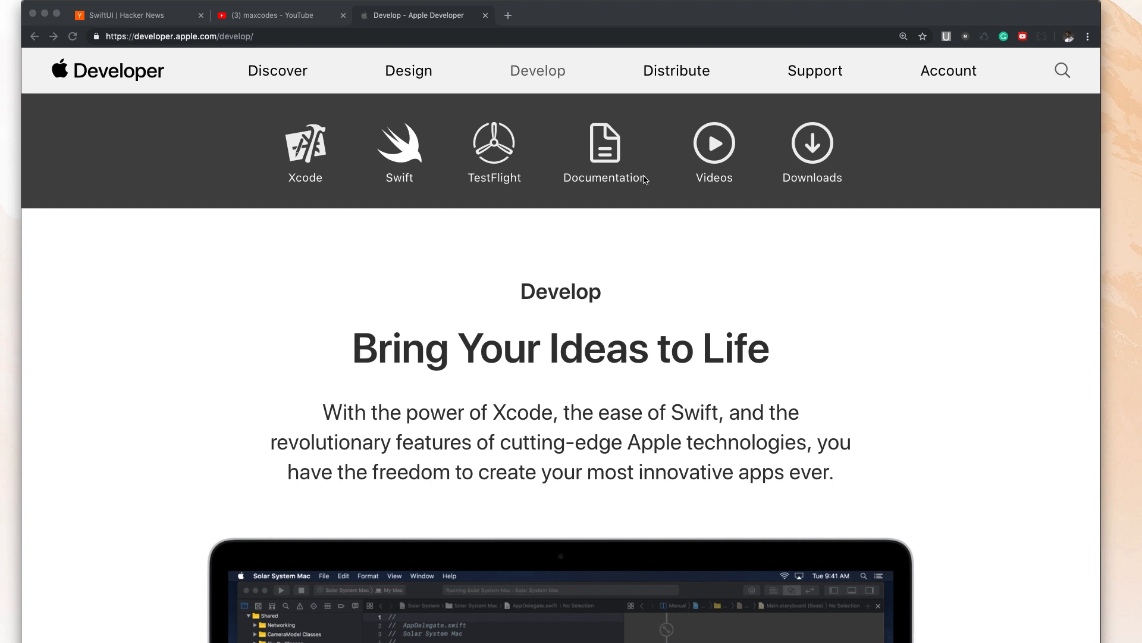
mouse_move(425, 289)
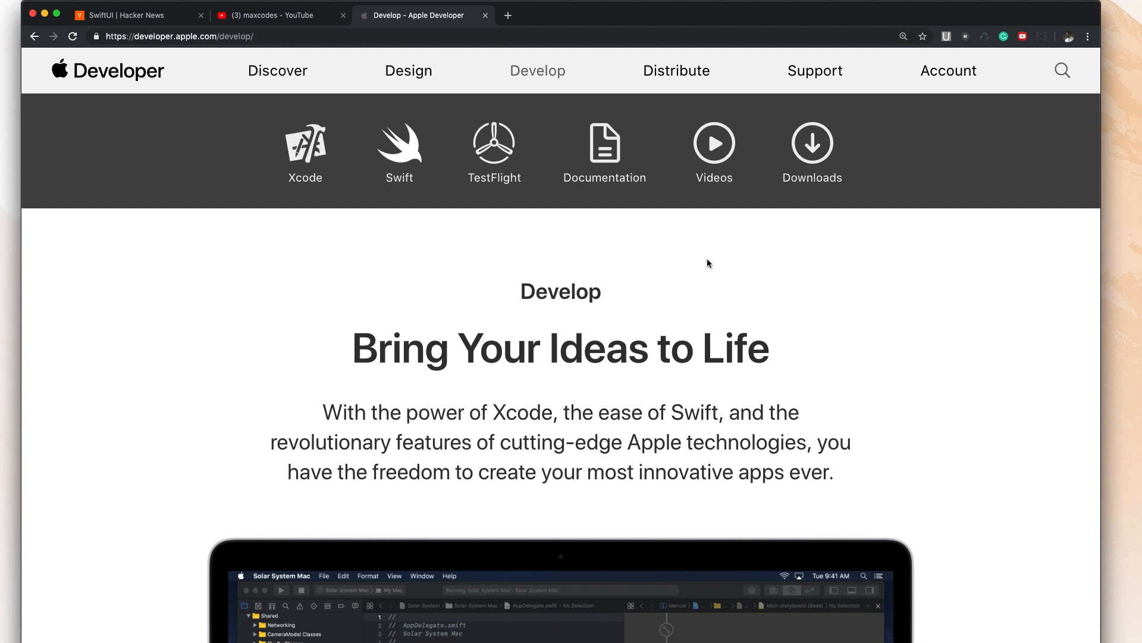
mouse_move(70, 232)
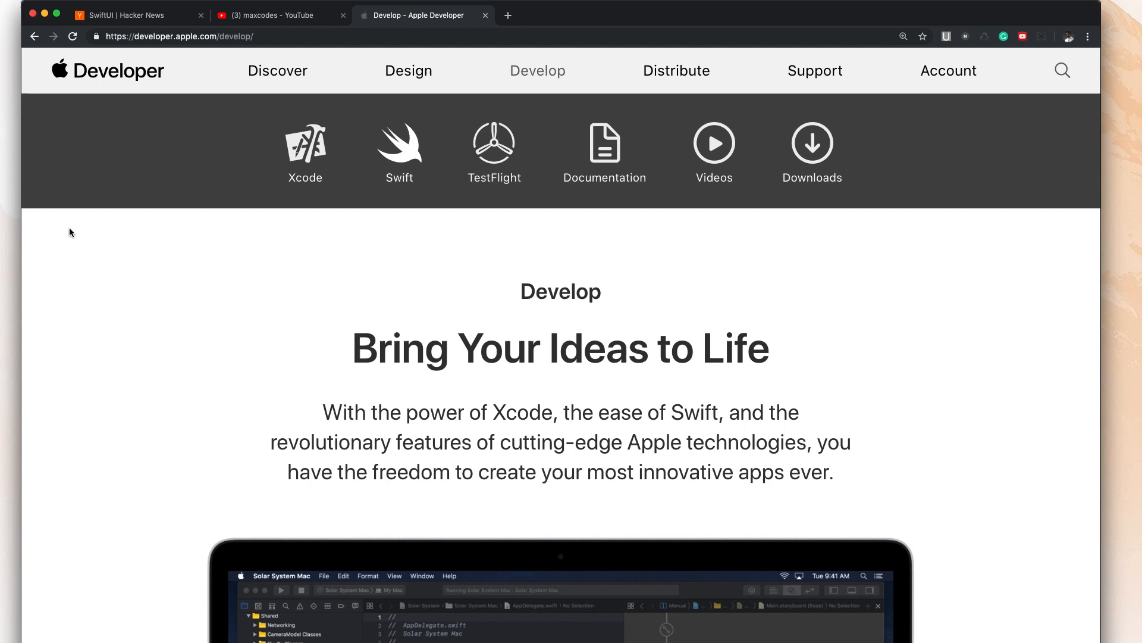
mouse_move(145, 199)
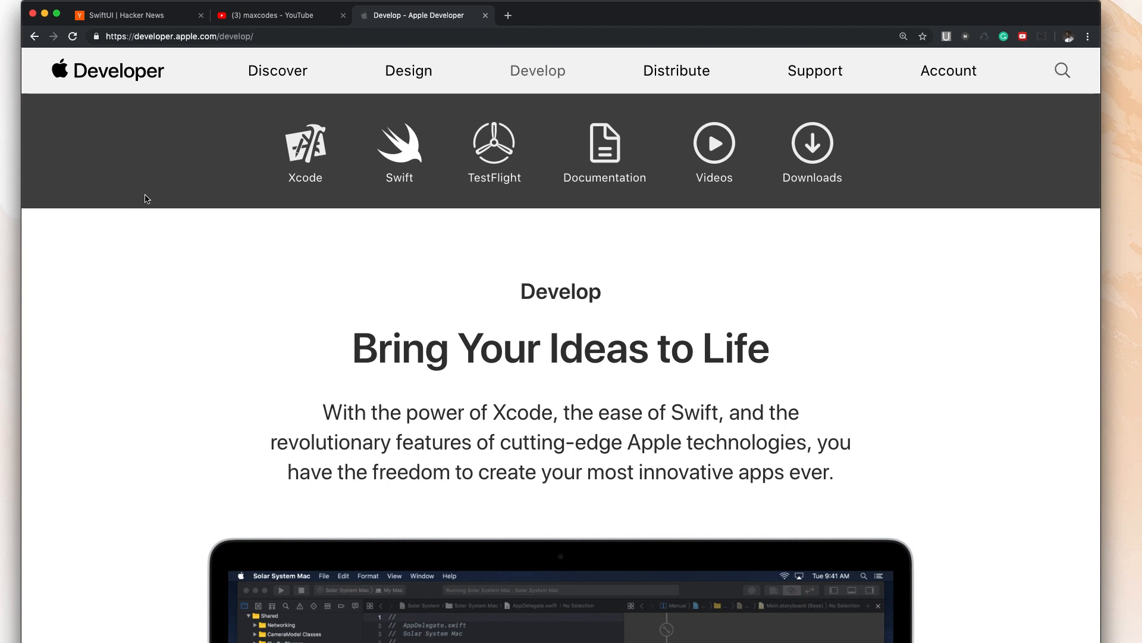
mouse_move(224, 245)
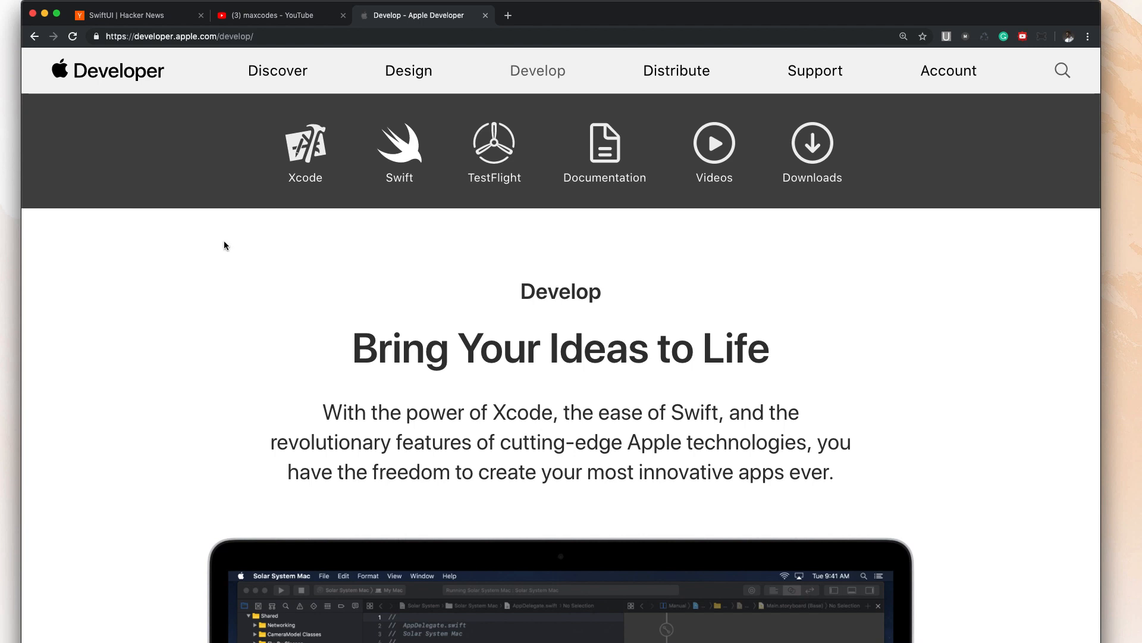
mouse_move(553, 86)
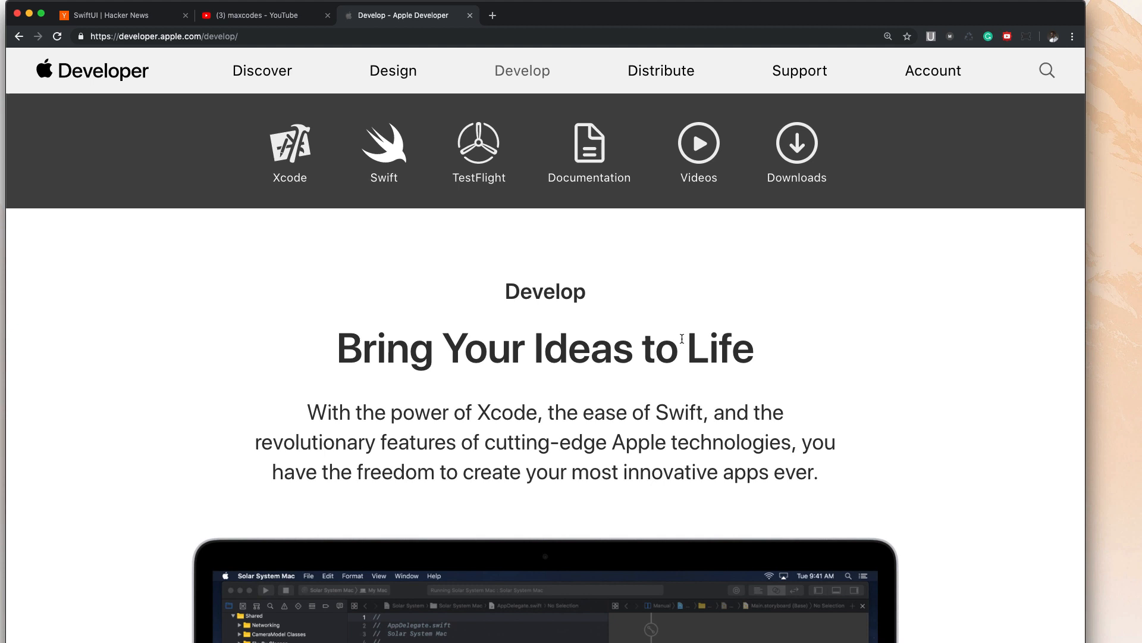
mouse_move(703, 368)
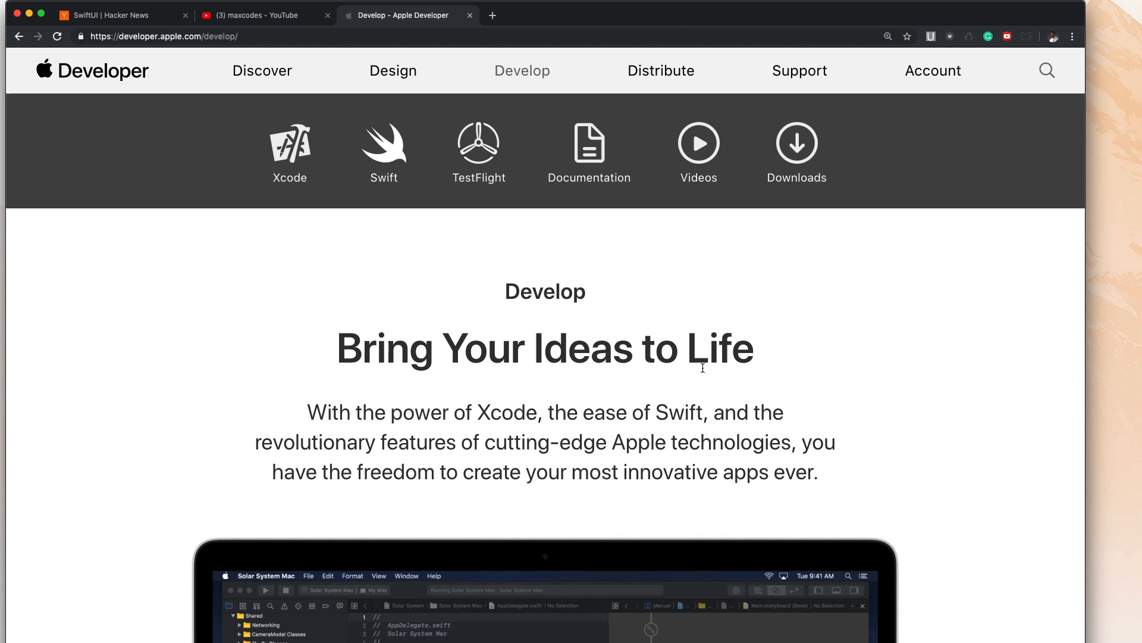
mouse_move(800, 275)
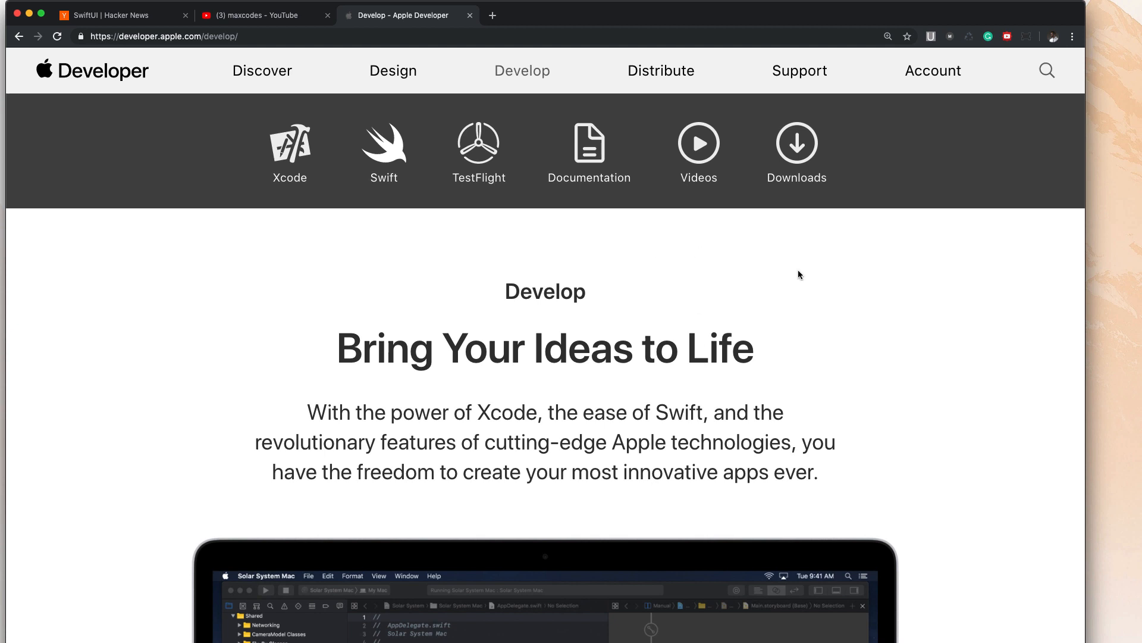
mouse_move(794, 276)
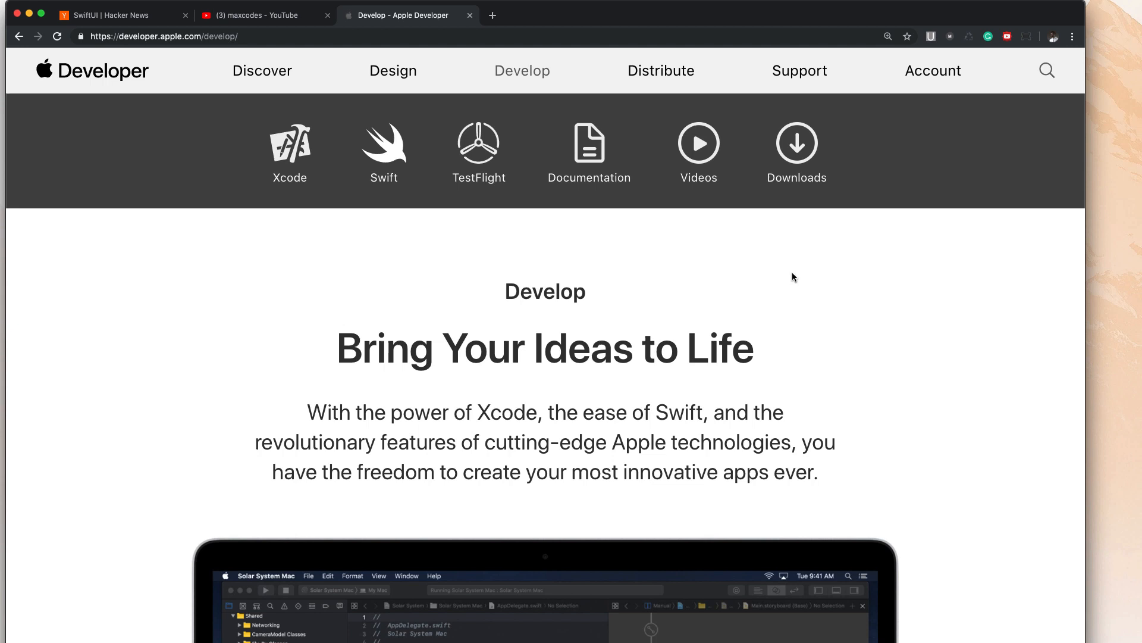
mouse_move(777, 269)
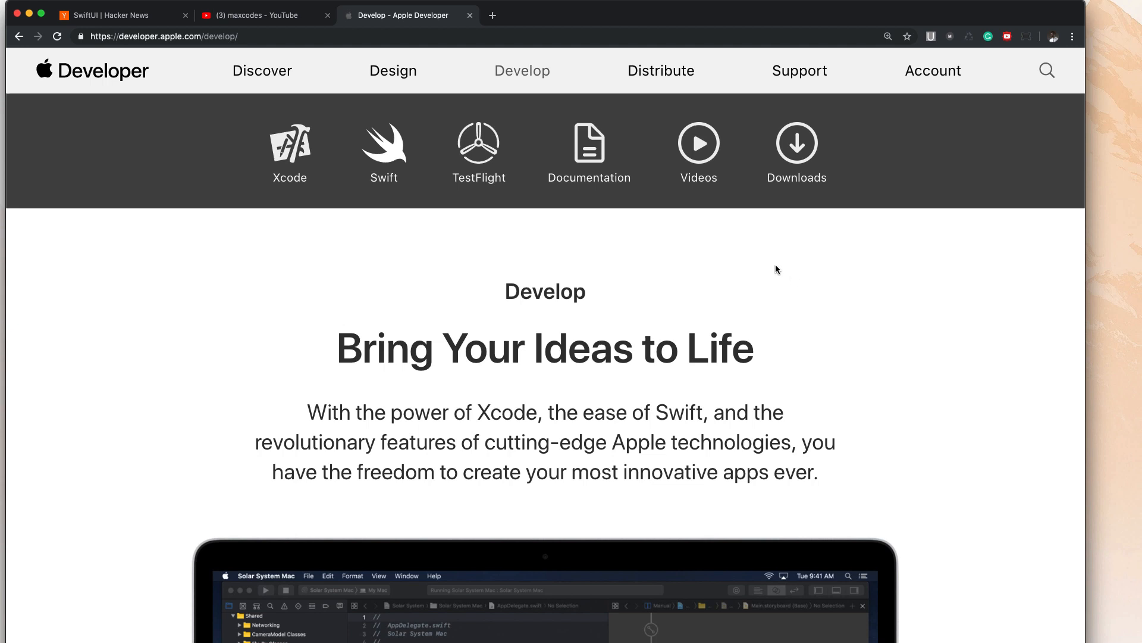
Open the Downloads link in a new tab and scroll to the Xcode 11 beta download.
right_click(796, 137)
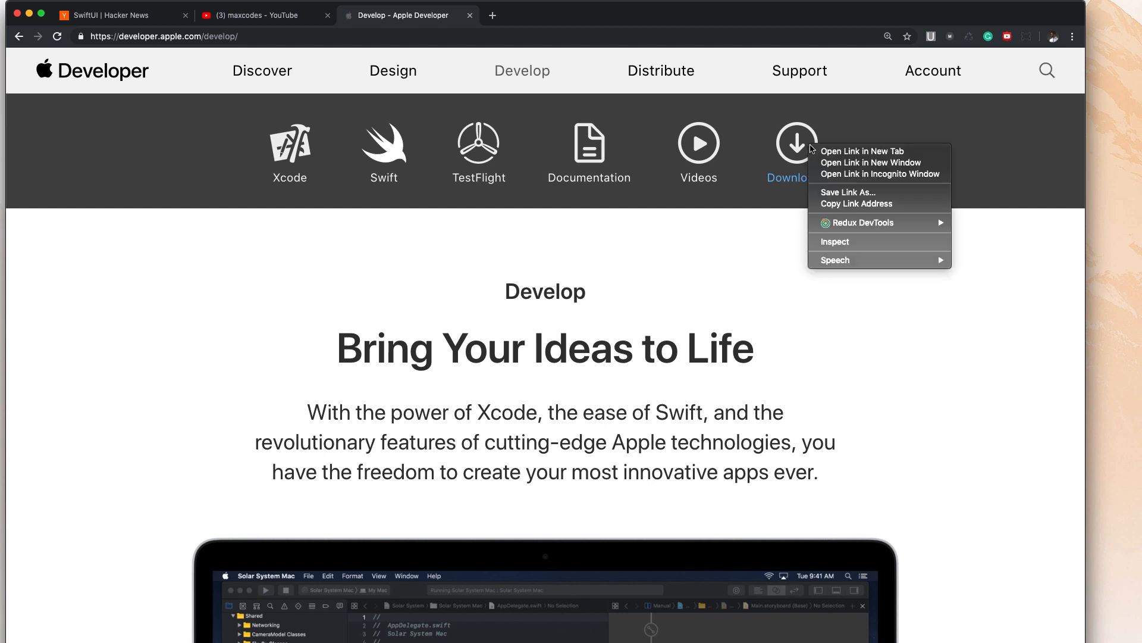
mouse_move(861, 151)
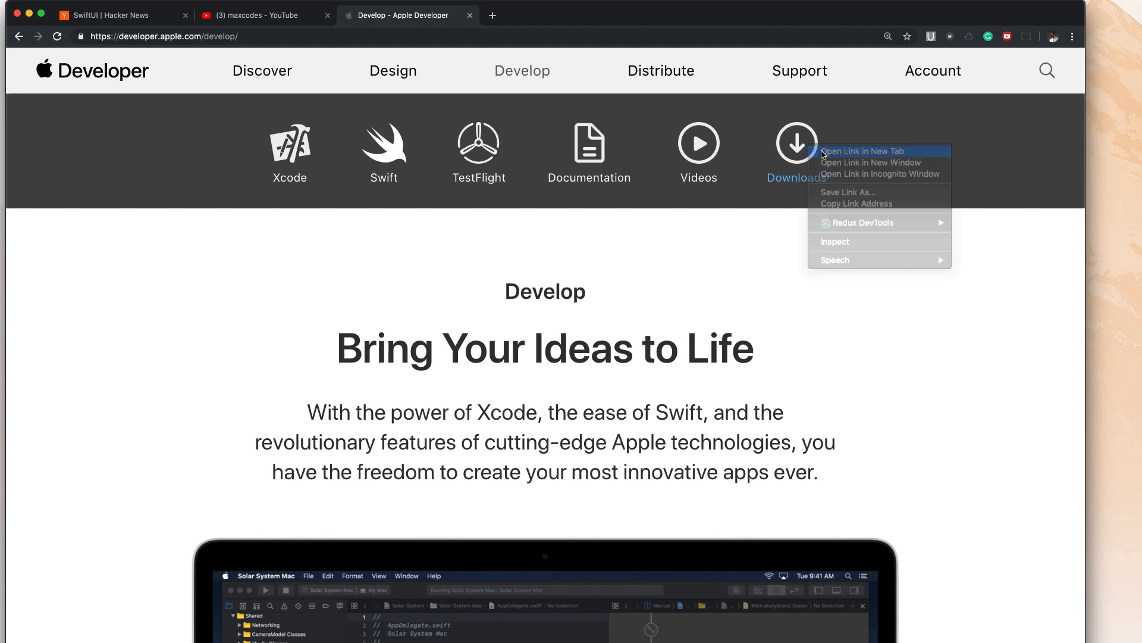
left_click(861, 152)
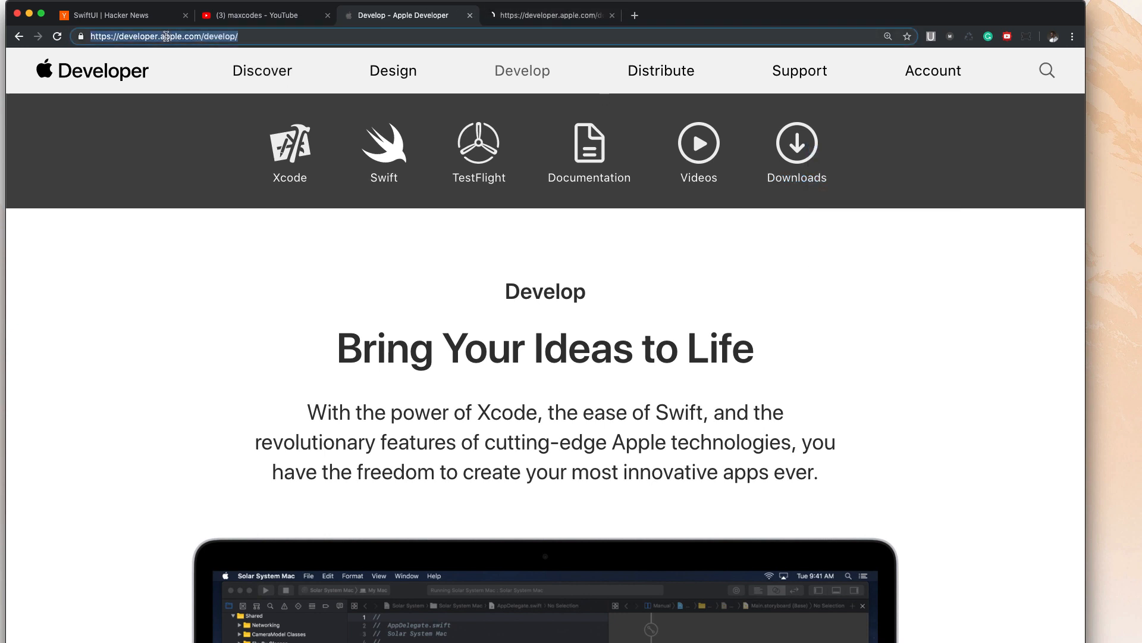
left_click(796, 142)
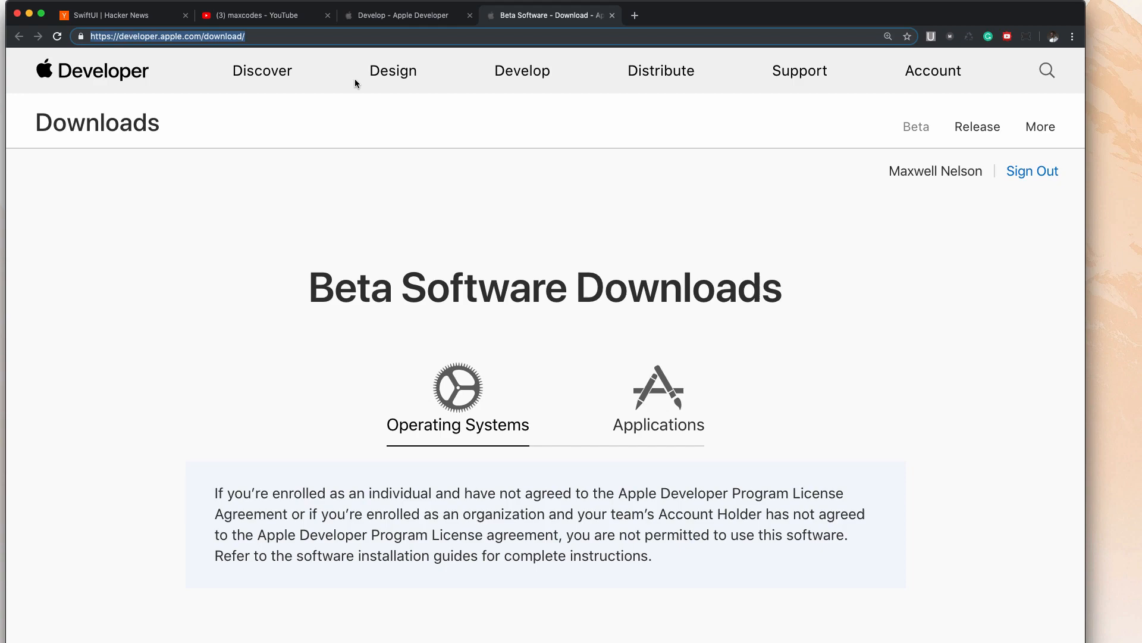
scroll("down", 3)
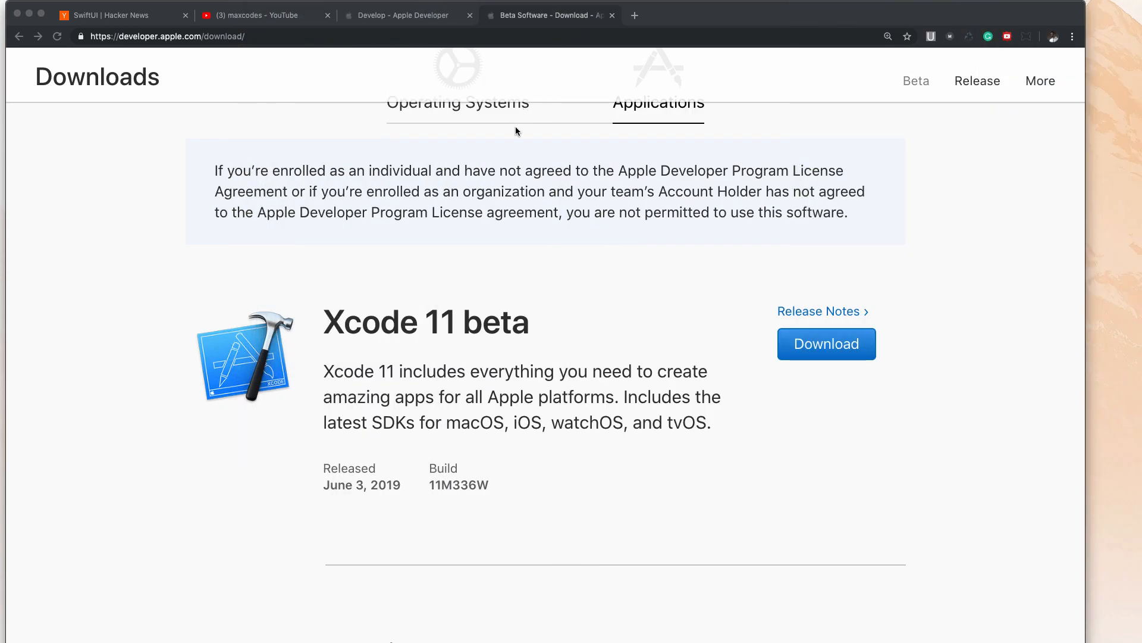
Browse the maxcodes channel's full Videos list, then return to the Develop - Apple Developer tab.
left_click(255, 15)
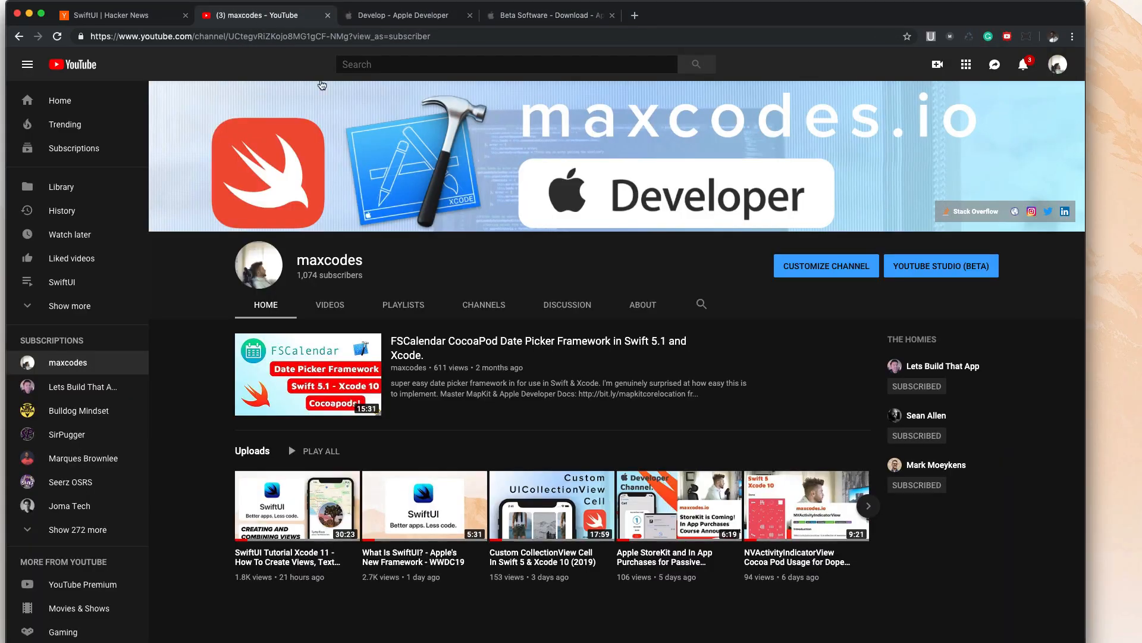
scroll("down", 3)
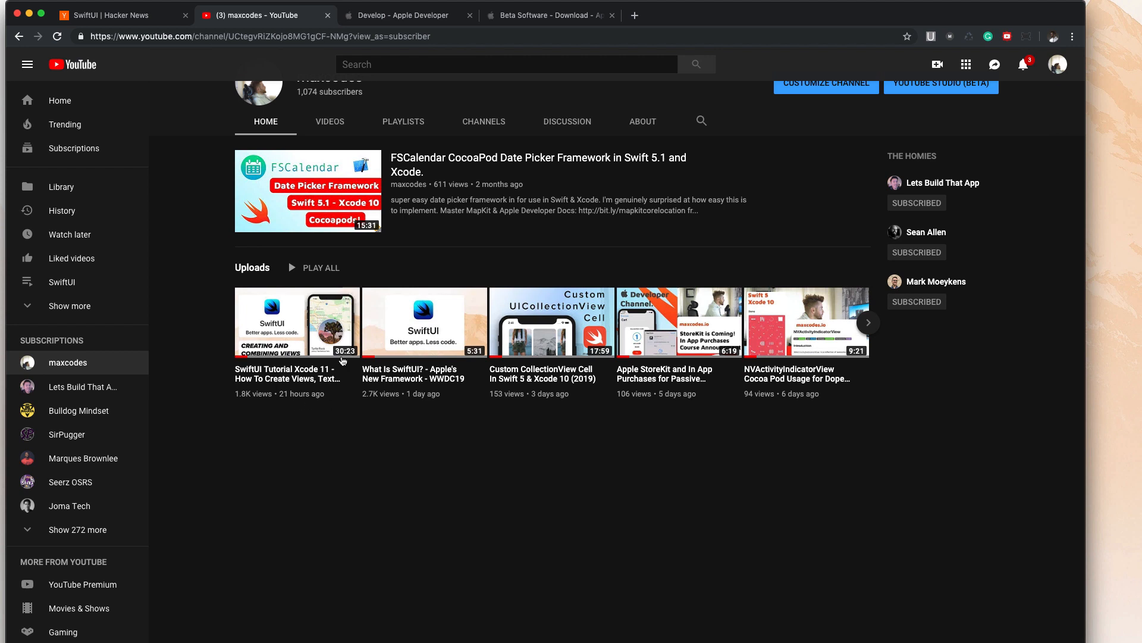
mouse_move(371, 419)
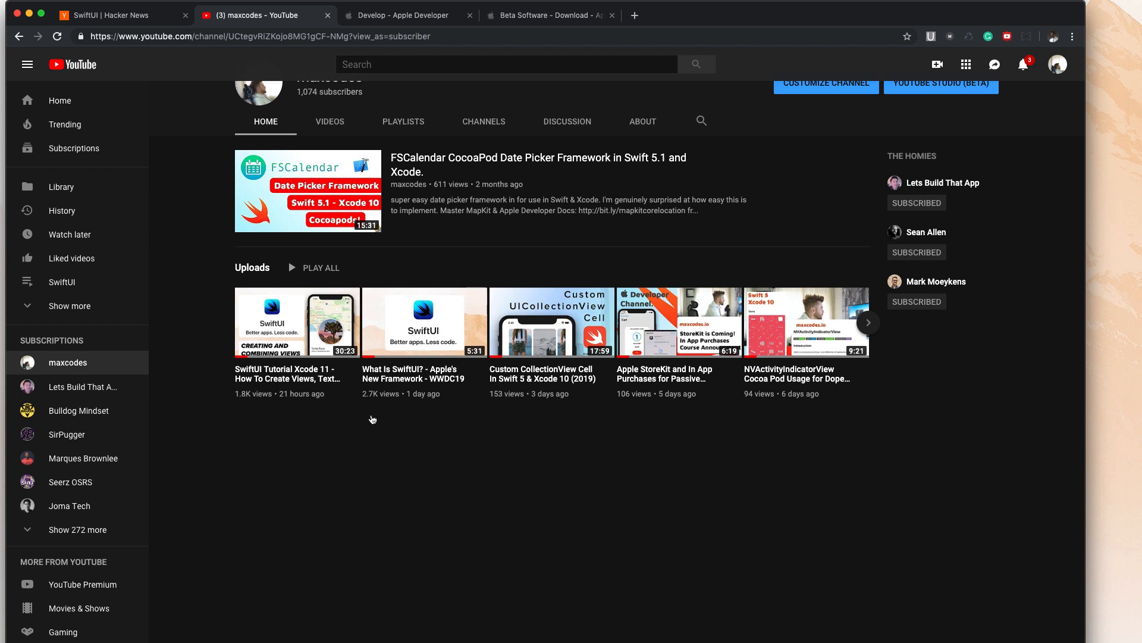
left_click(330, 121)
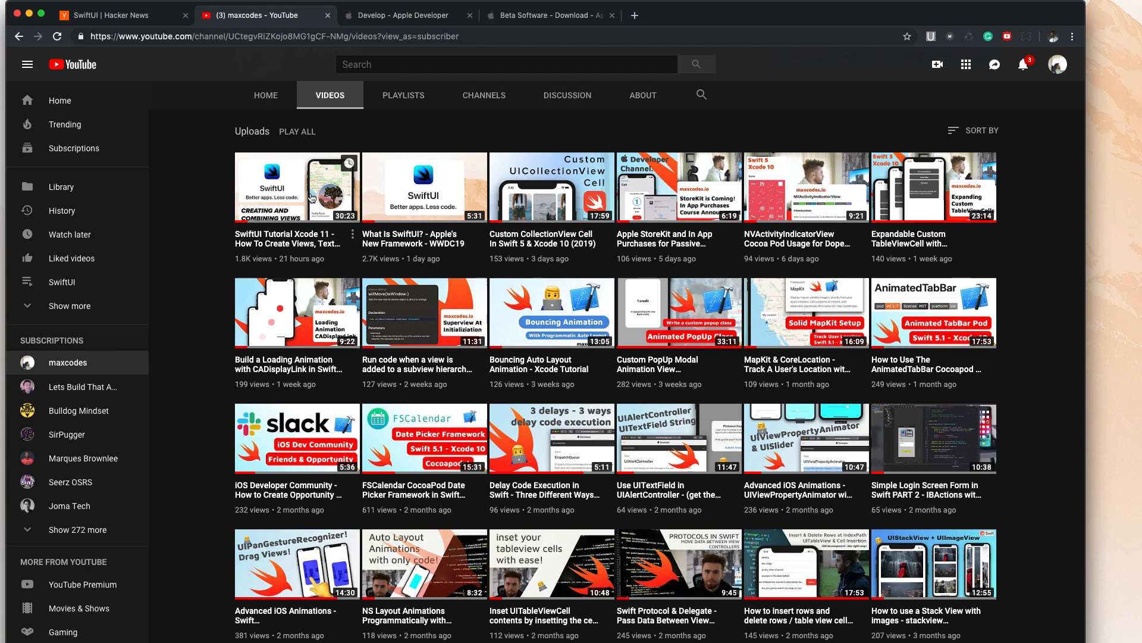
left_click(401, 14)
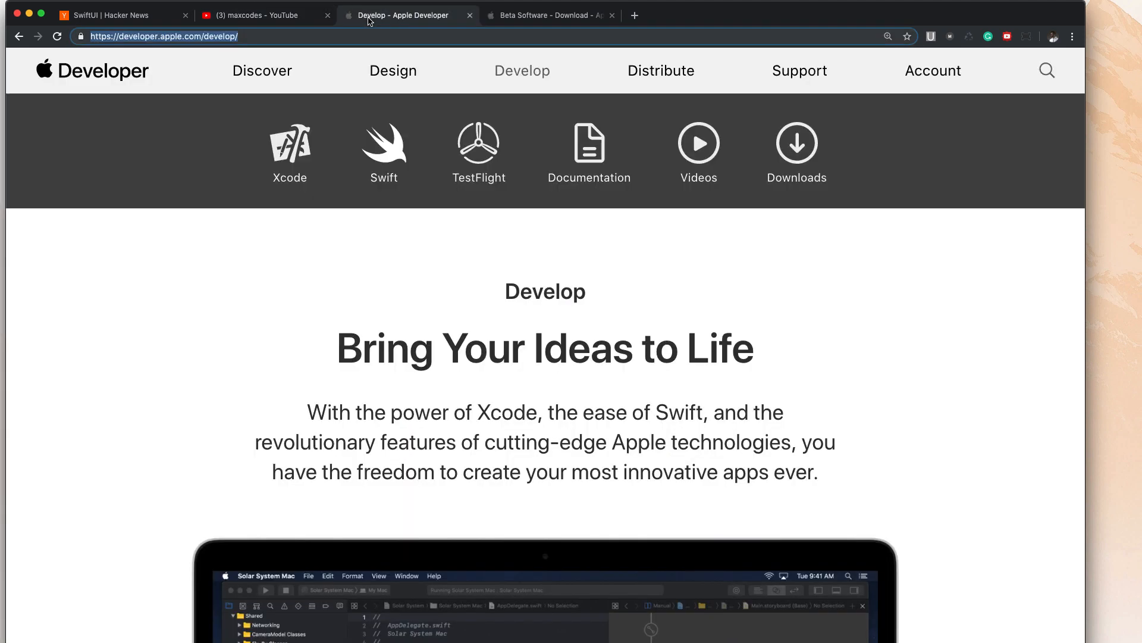
View macOS Catalina 10.15 beta on the Beta Software Downloads tab, then return to the Develop page.
left_click(548, 16)
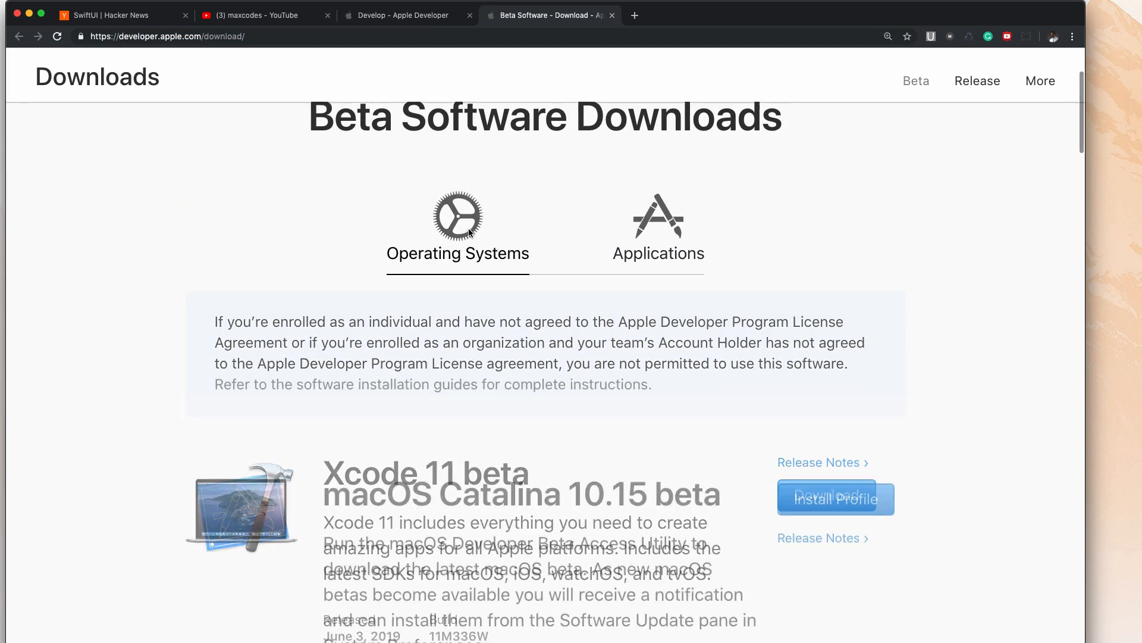
scroll("down", 3)
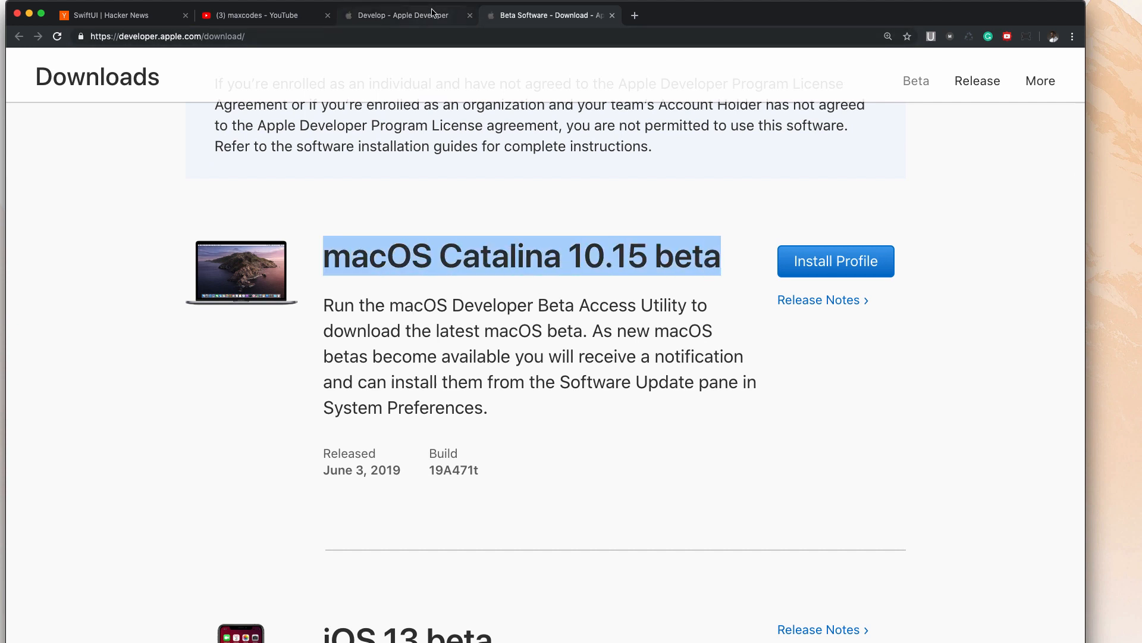
left_click(397, 14)
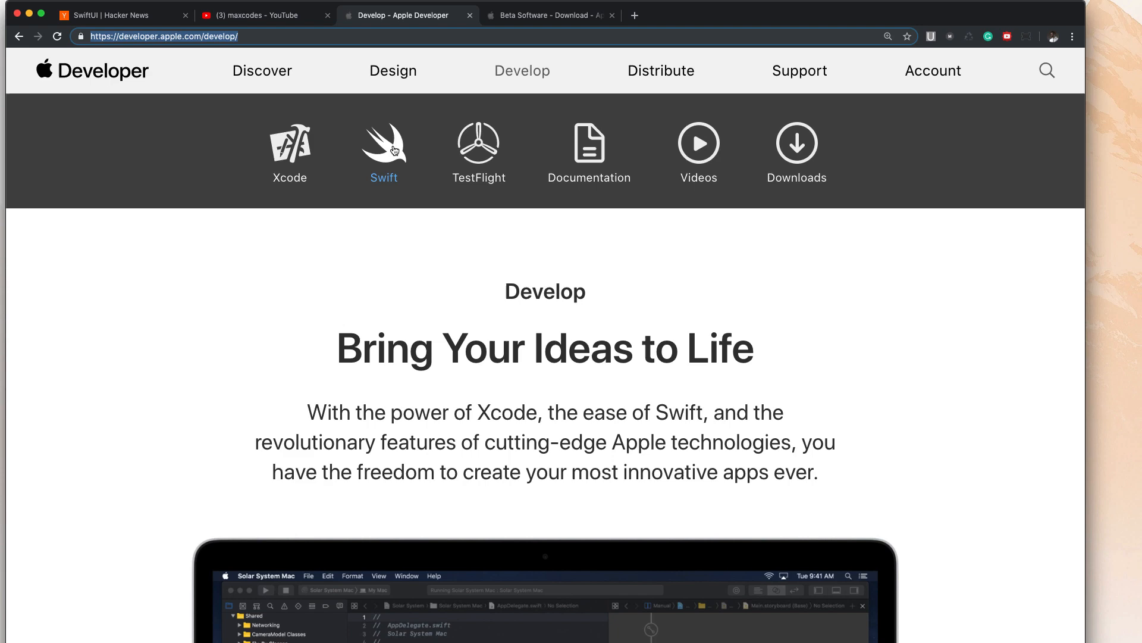
Browse the Swift area and developer home page, then return to the Beta Software Downloads tab.
left_click(383, 144)
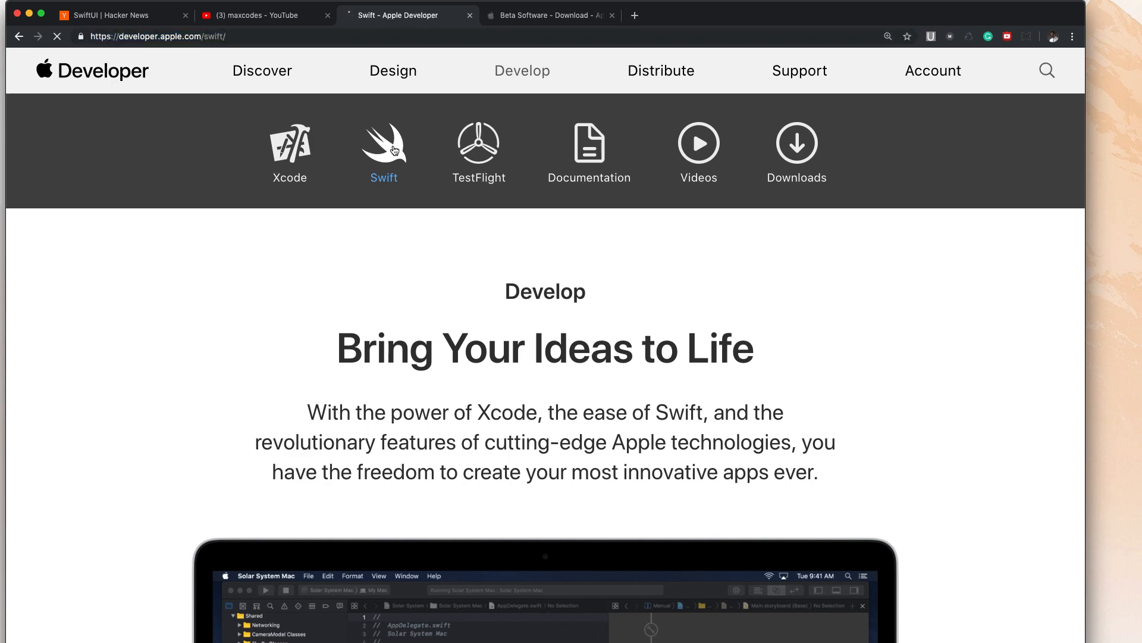
left_click(384, 151)
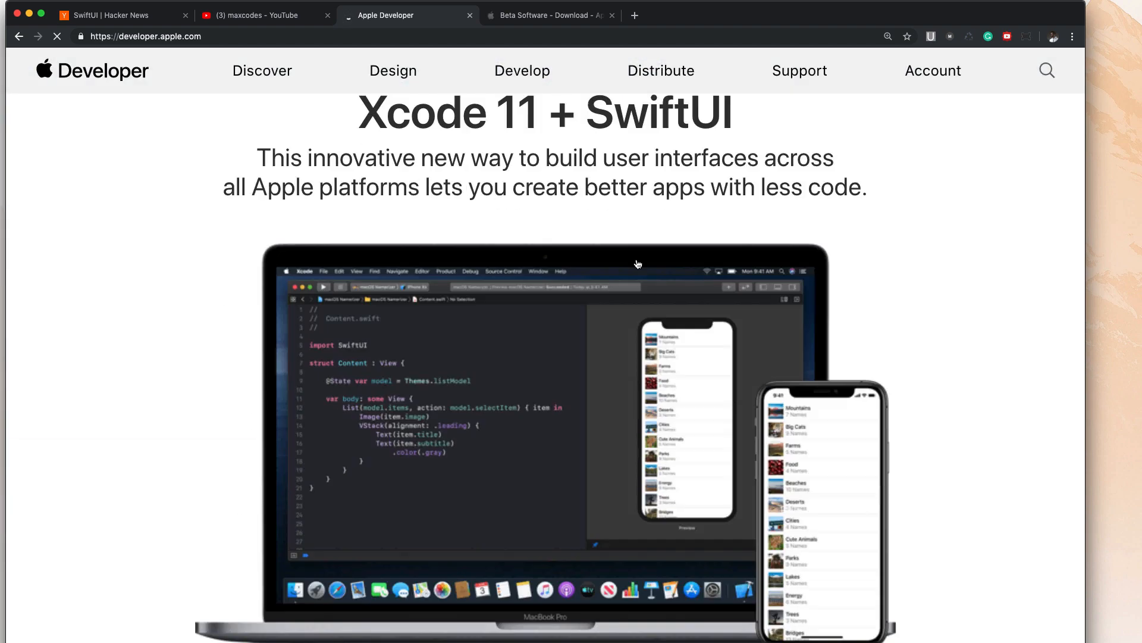
scroll("down", 3)
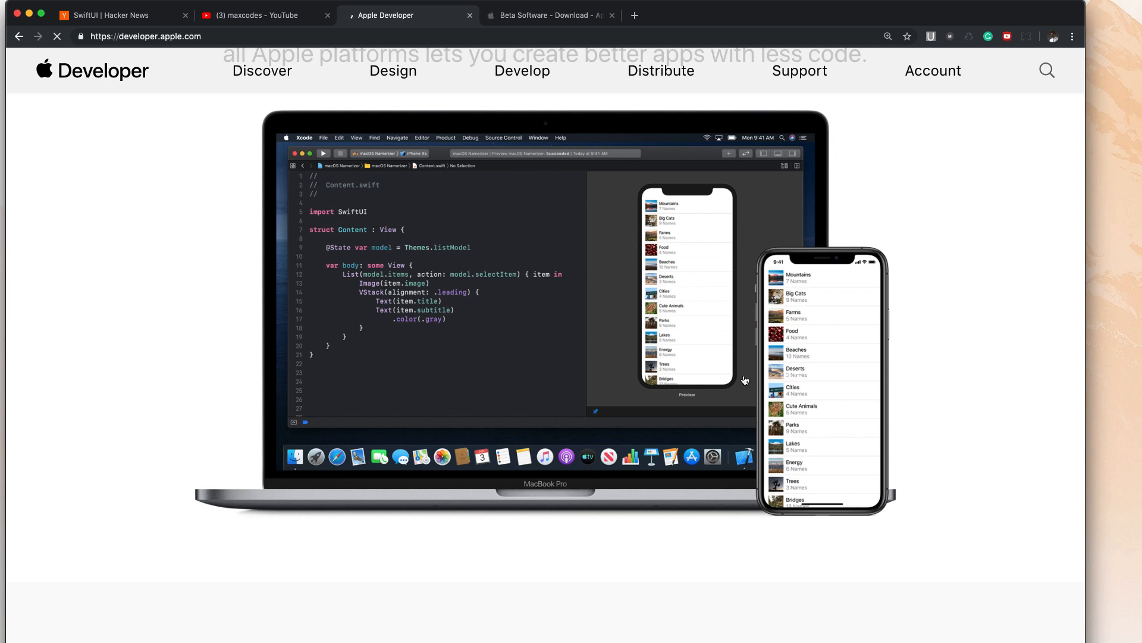
mouse_move(690, 290)
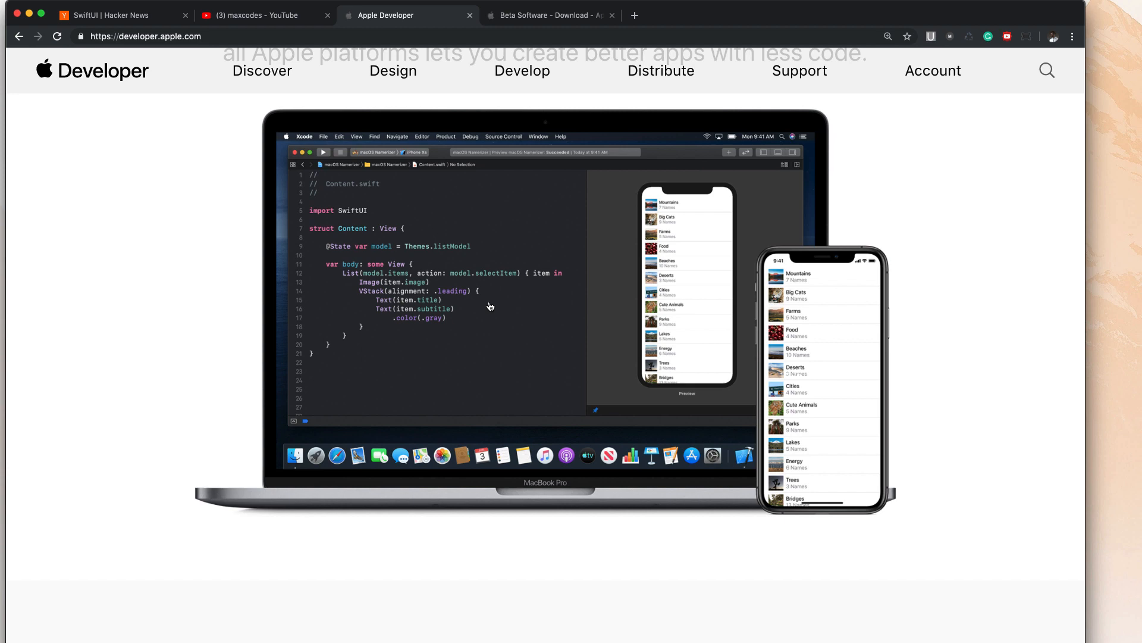
mouse_move(507, 304)
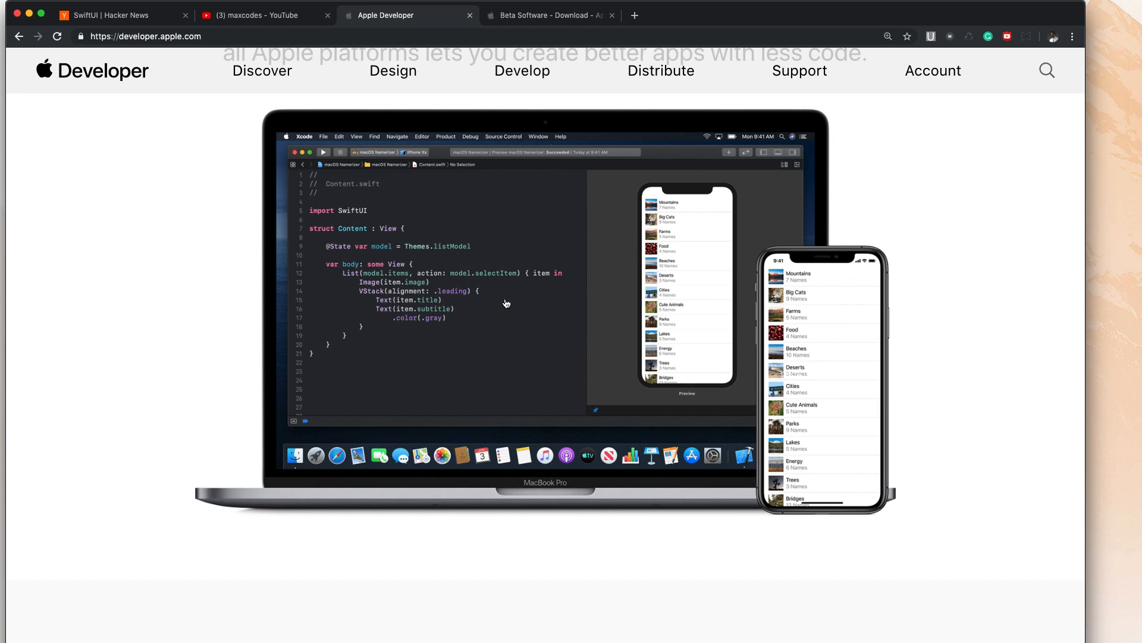
scroll("down", 3)
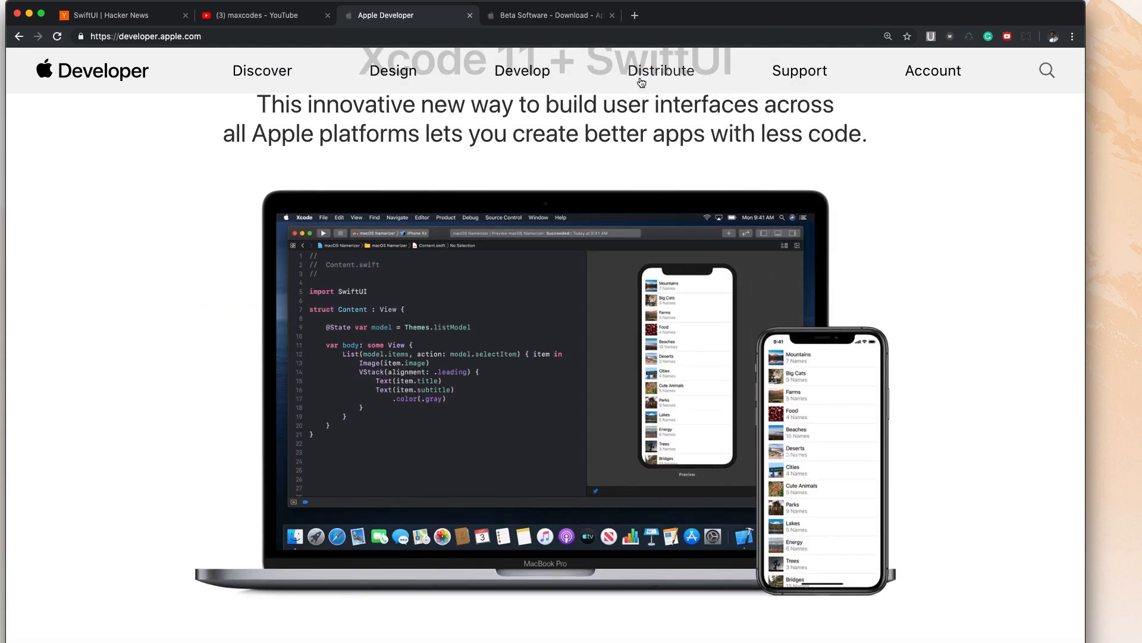
mouse_move(816, 44)
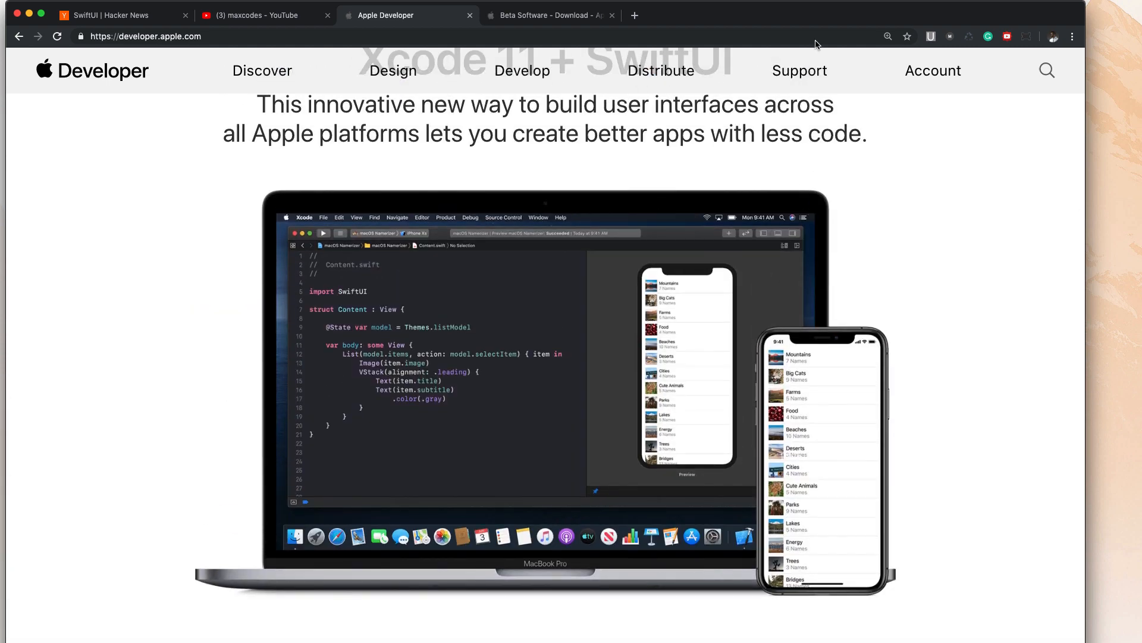
left_click(548, 16)
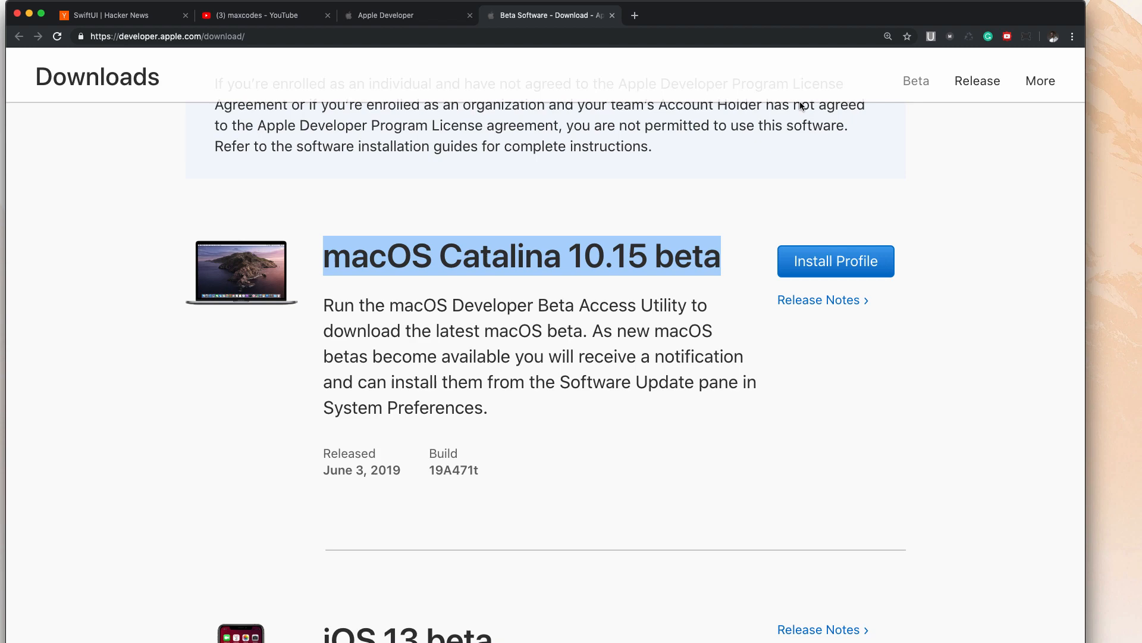
left_click(407, 14)
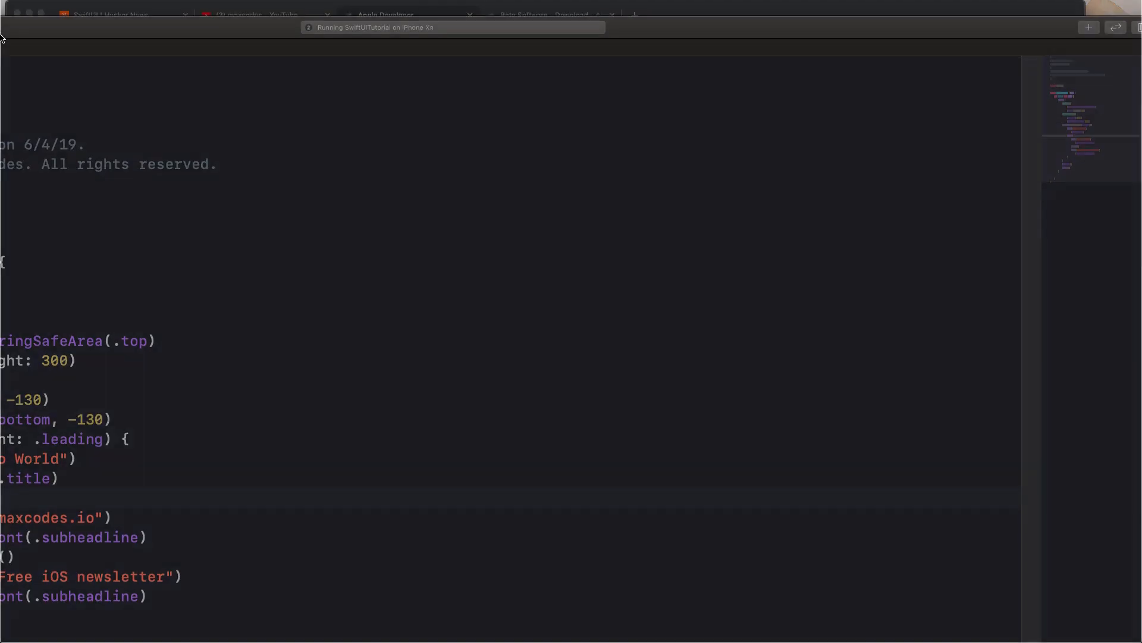
left_click(408, 15)
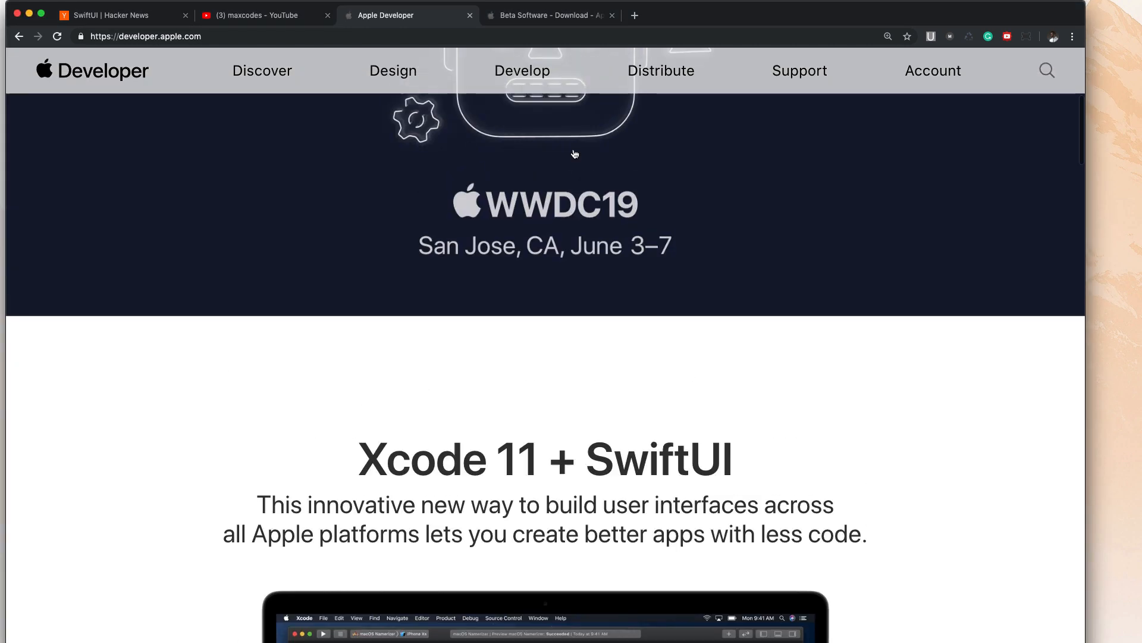
left_click(546, 15)
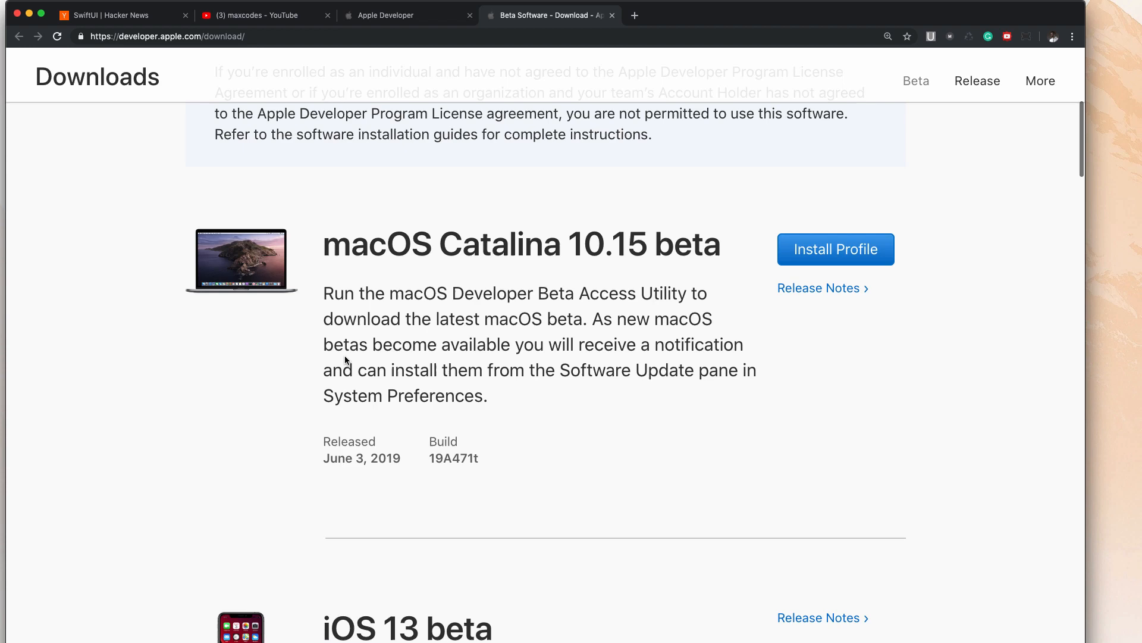
mouse_move(295, 277)
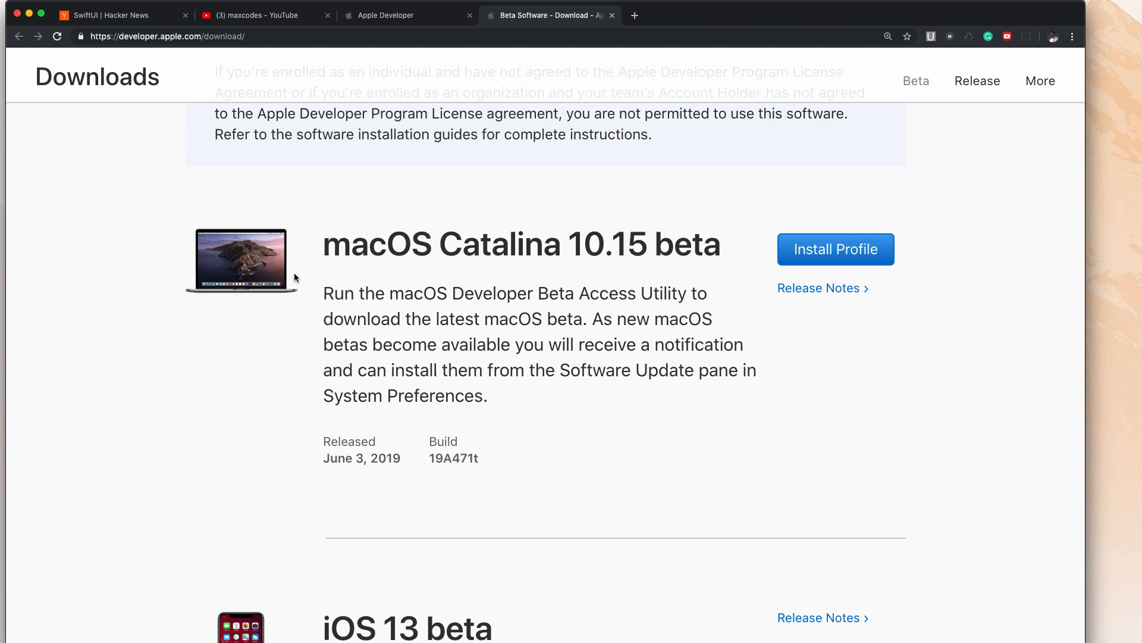
scroll("up", 3)
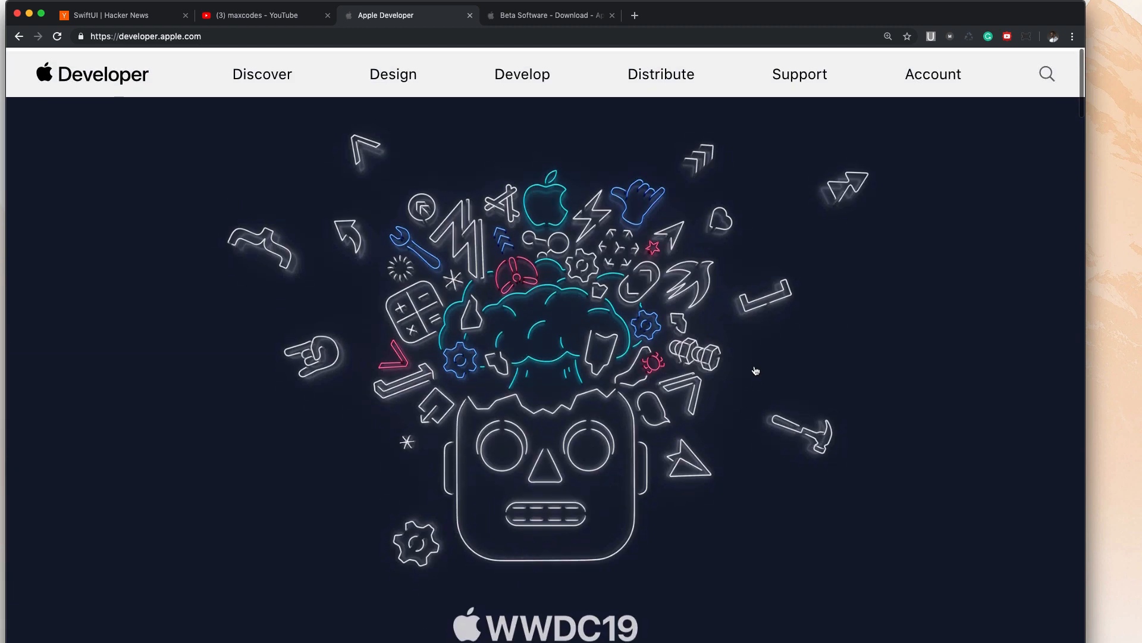
left_click(547, 15)
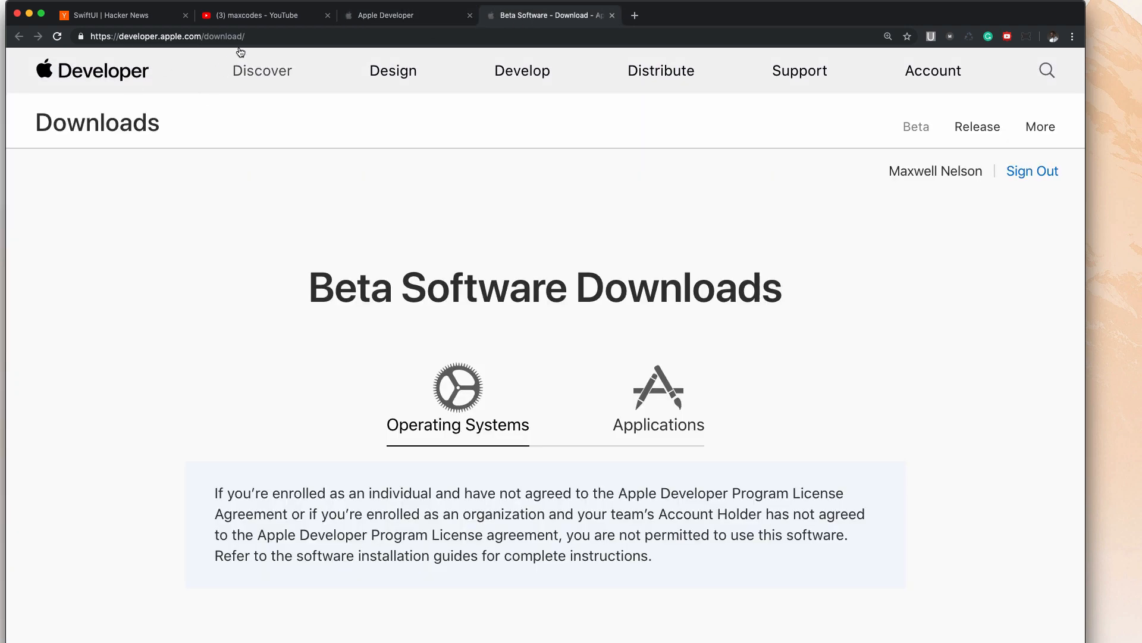
scroll("down", 3)
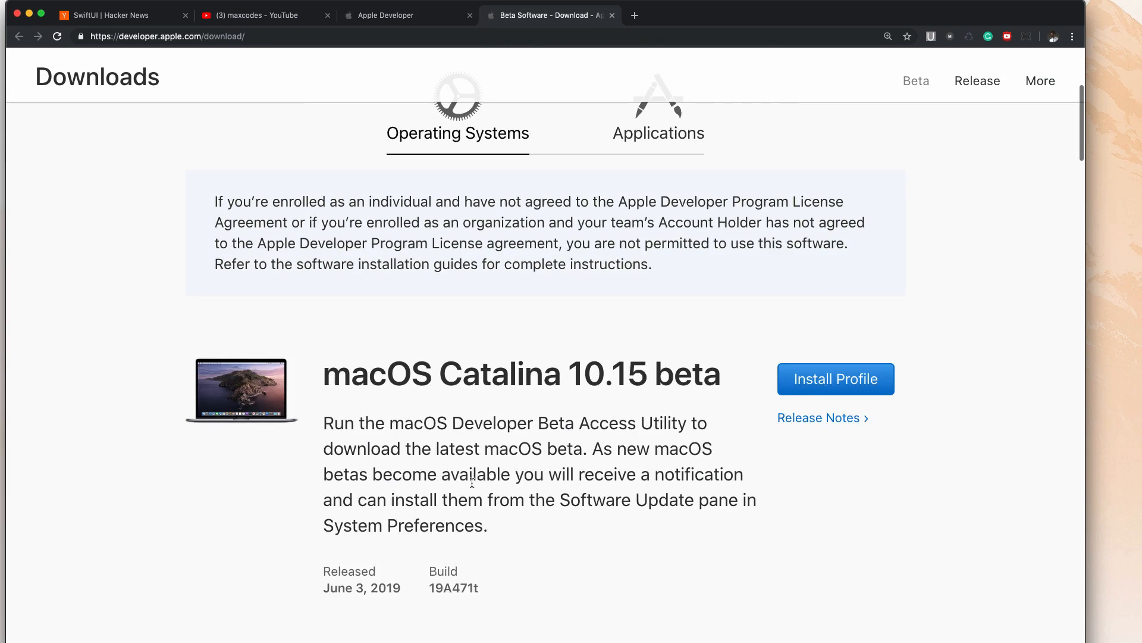
mouse_move(755, 281)
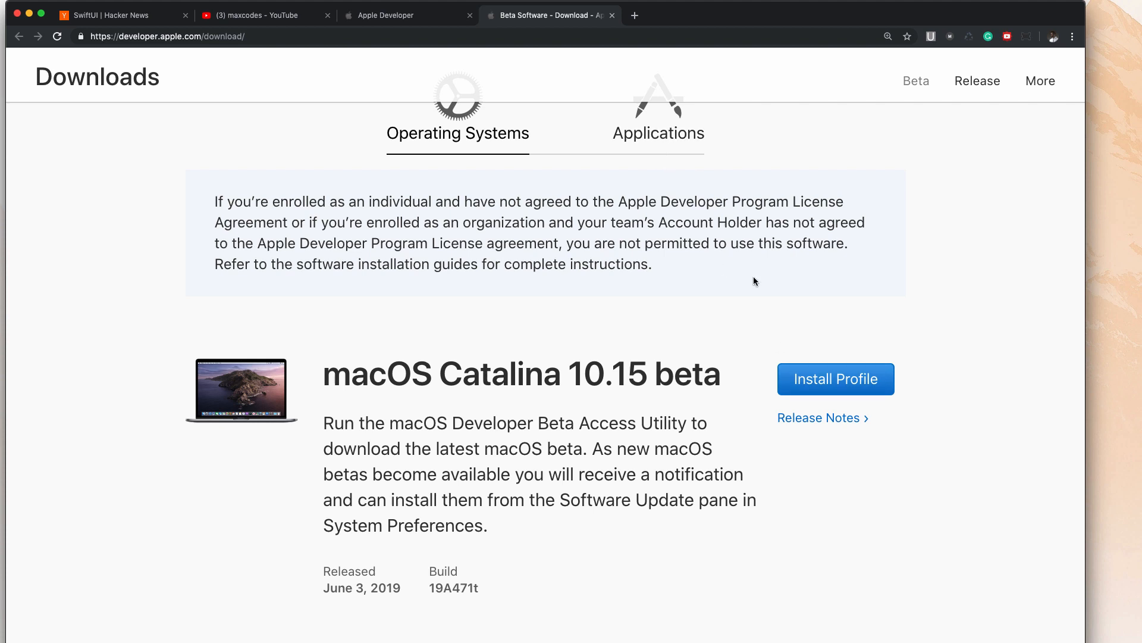
left_click(658, 134)
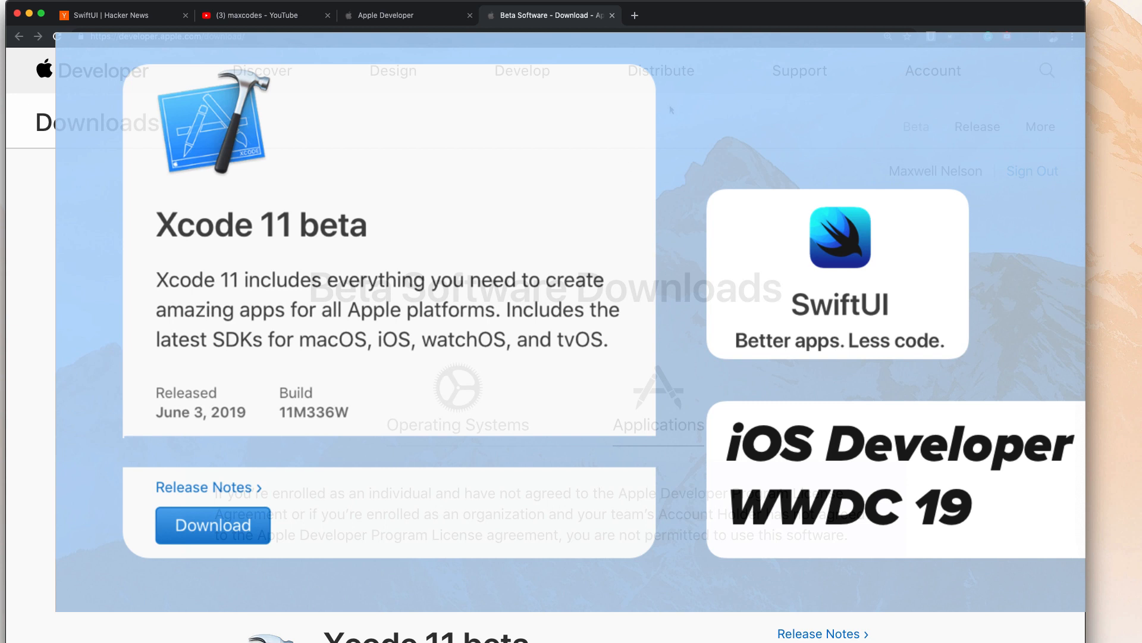
mouse_move(689, 170)
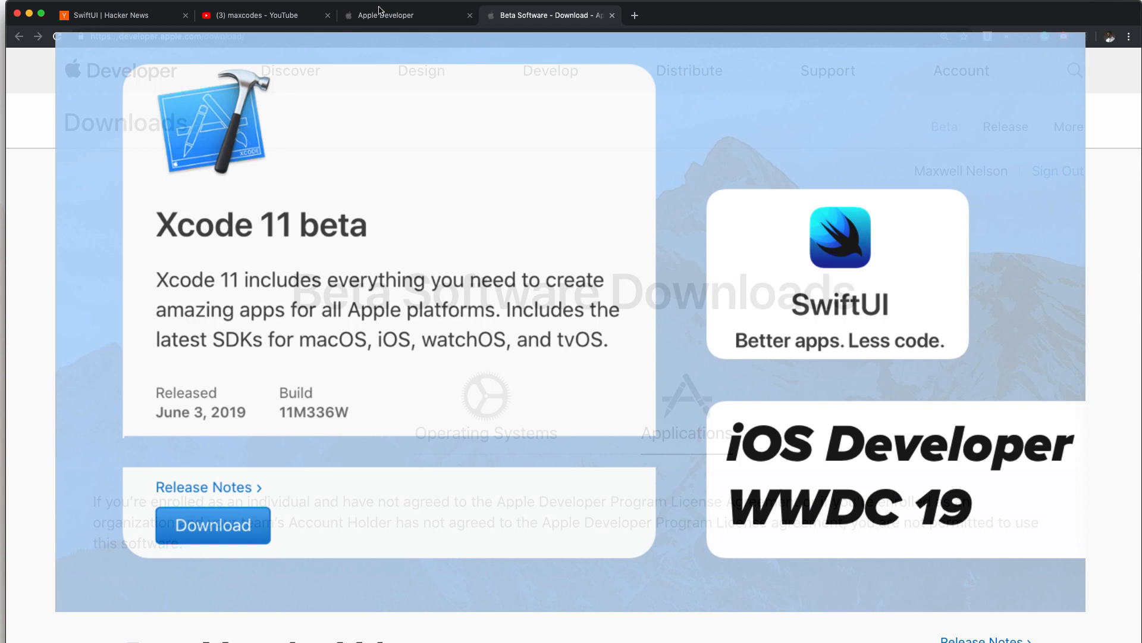
mouse_move(378, 14)
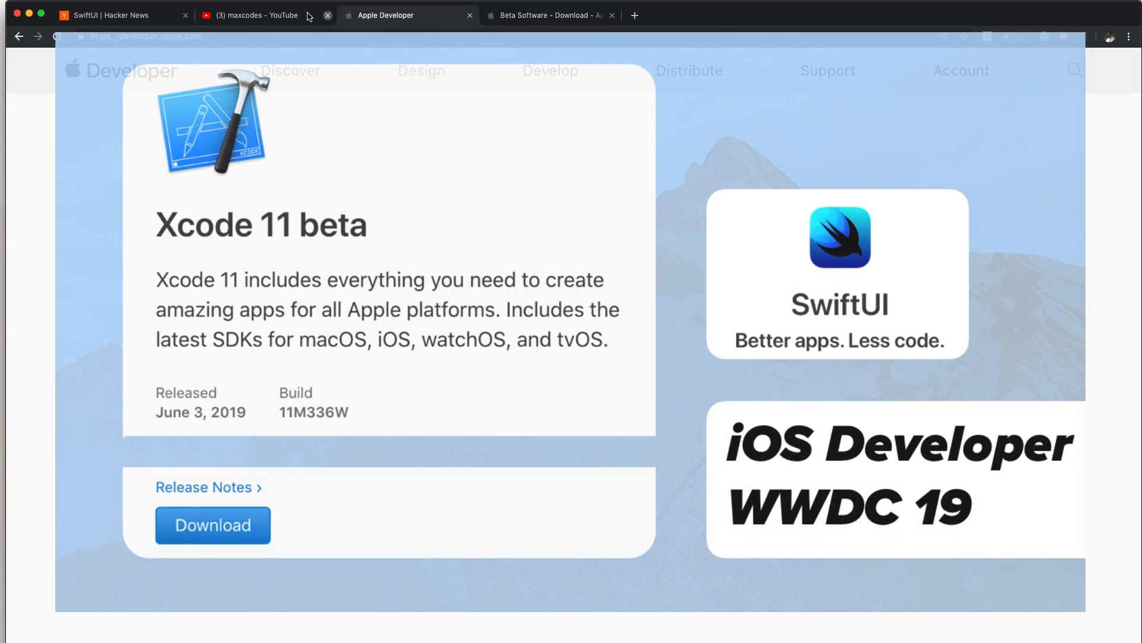
Switch to the maxcodes YouTube channel's uploaded videos tab.
left_click(251, 14)
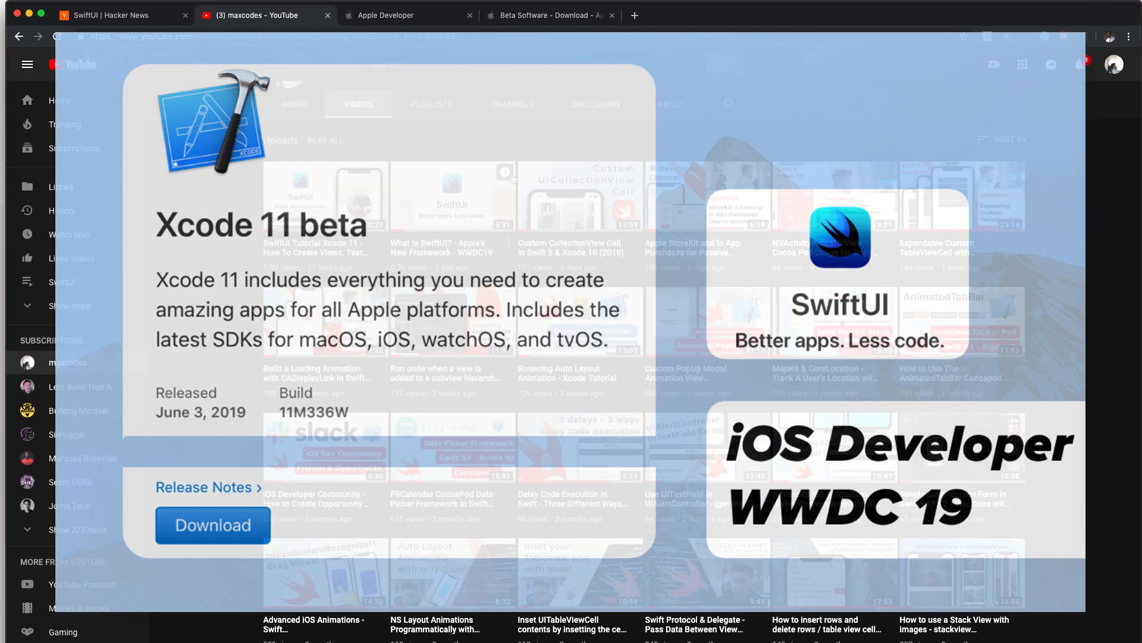